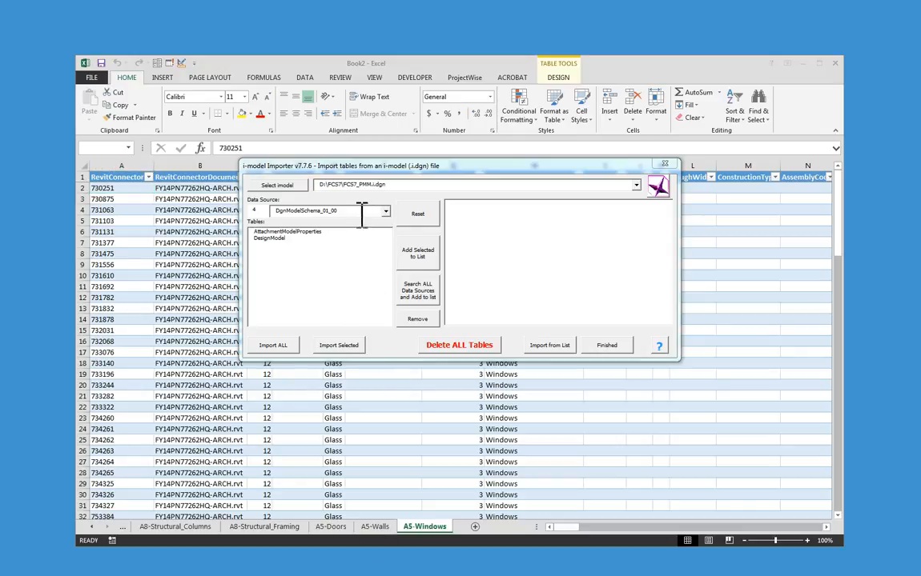
Choose data source 8, FY14PN77262HQSTRUC_rvt_ThreeD_3D_01_00, as the importer's structural source
left_click(385, 210)
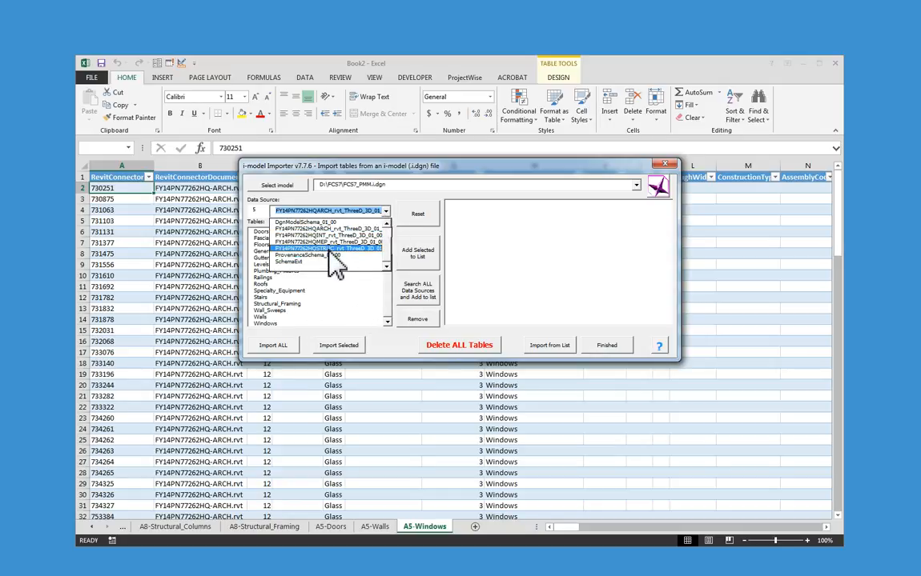
left_click(328, 249)
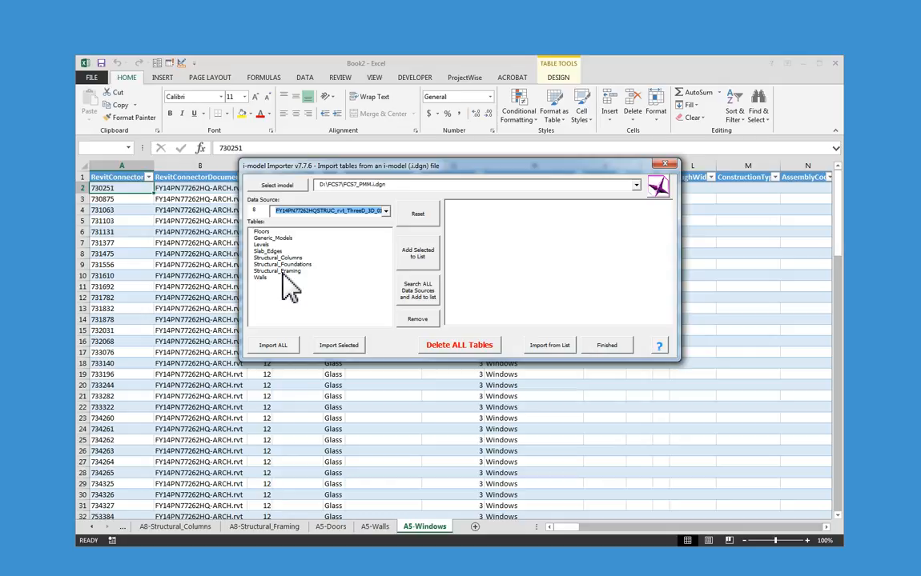
mouse_move(344, 300)
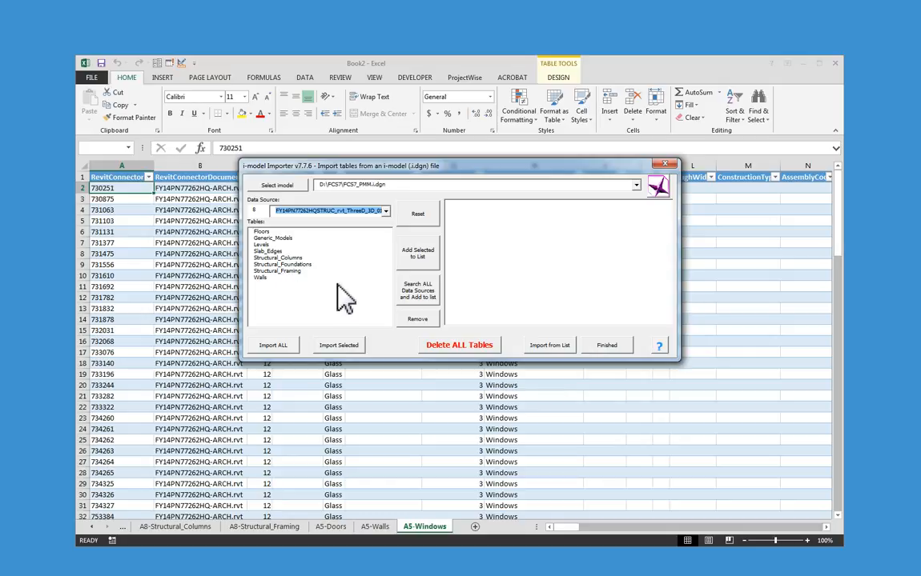
mouse_move(331, 294)
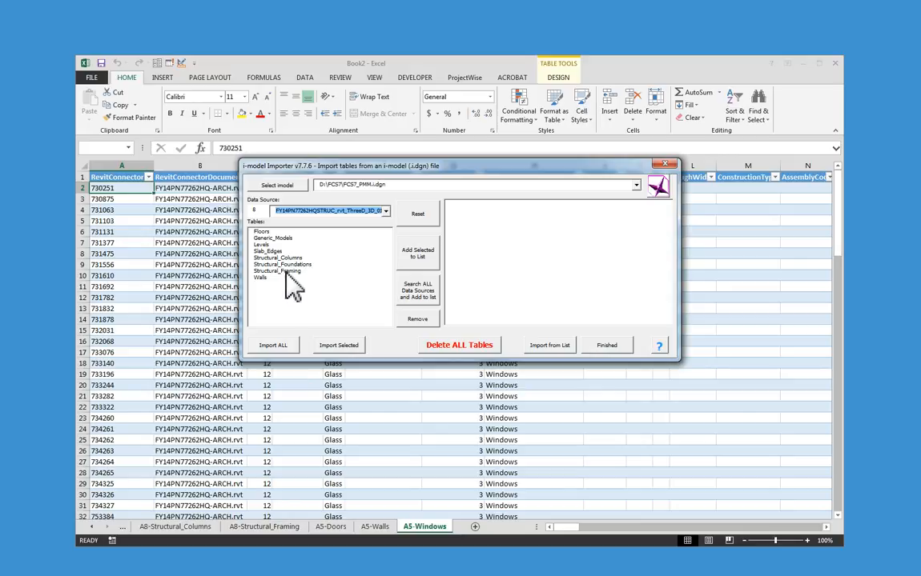
Queue Structural_Framing from all data sources and import it as A5 and A8 sheets
left_click(278, 271)
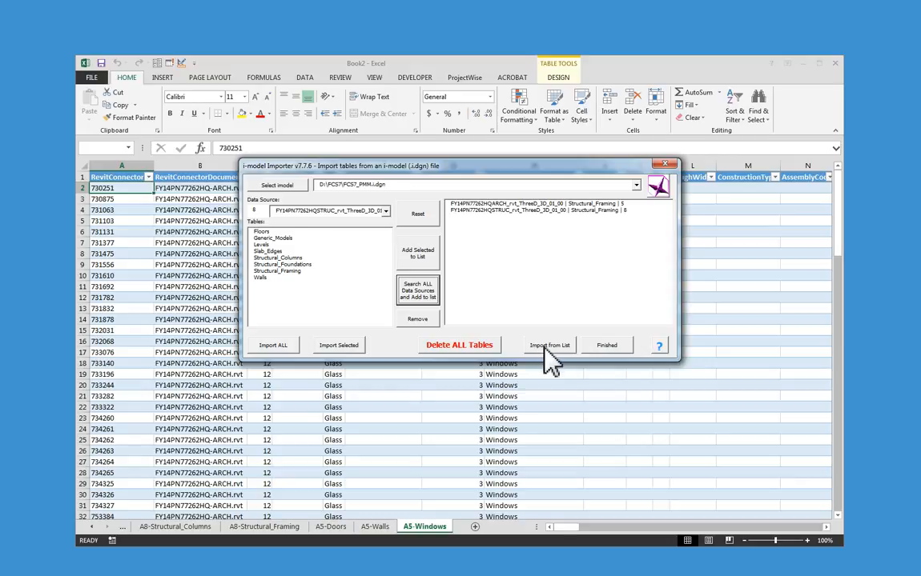
left_click(550, 346)
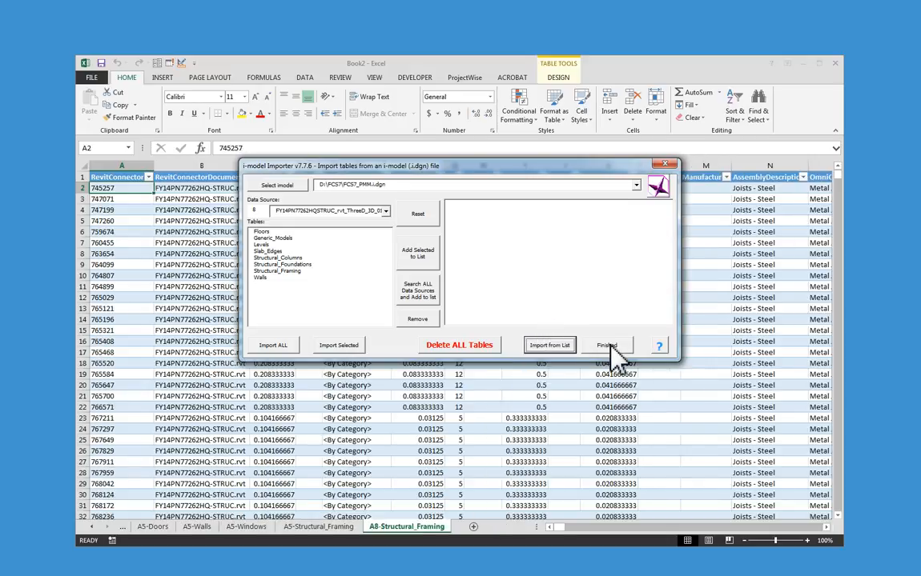
Close the importer and browse to the A5-Structural_Framing sheet of architectural framing records
left_click(607, 345)
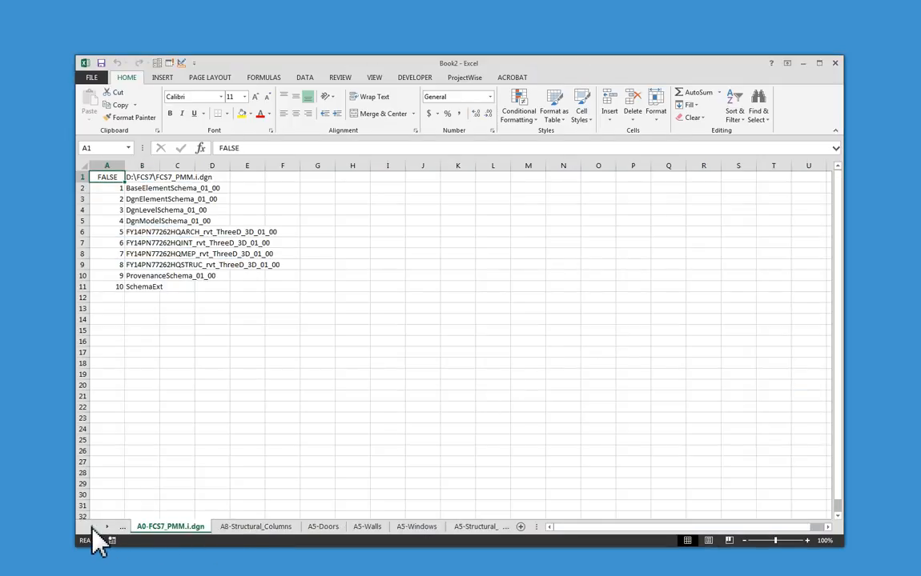
left_click(408, 526)
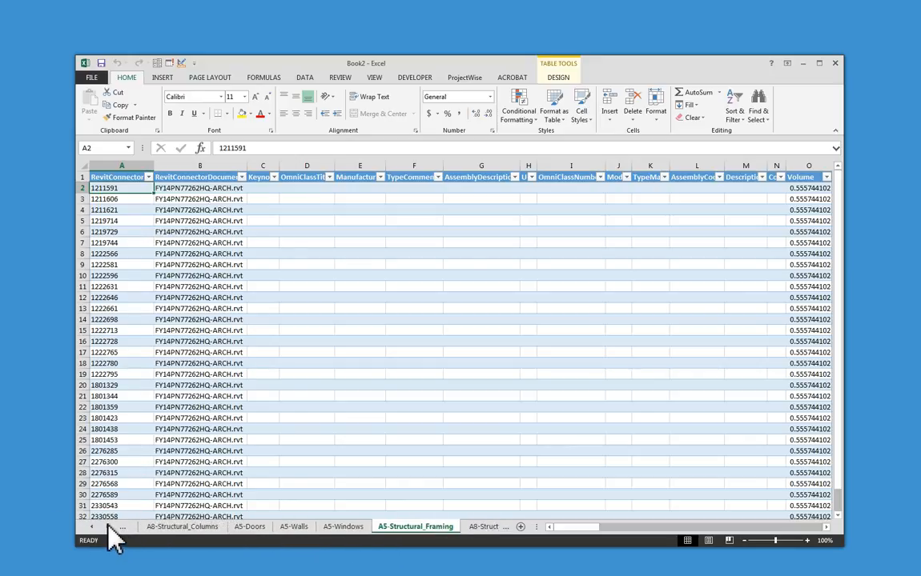
left_click(407, 526)
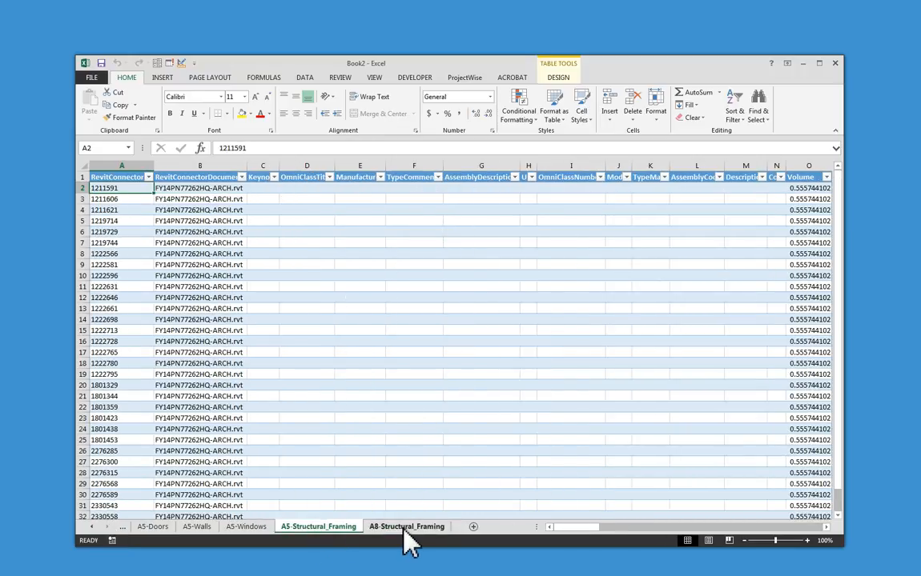
mouse_move(396, 544)
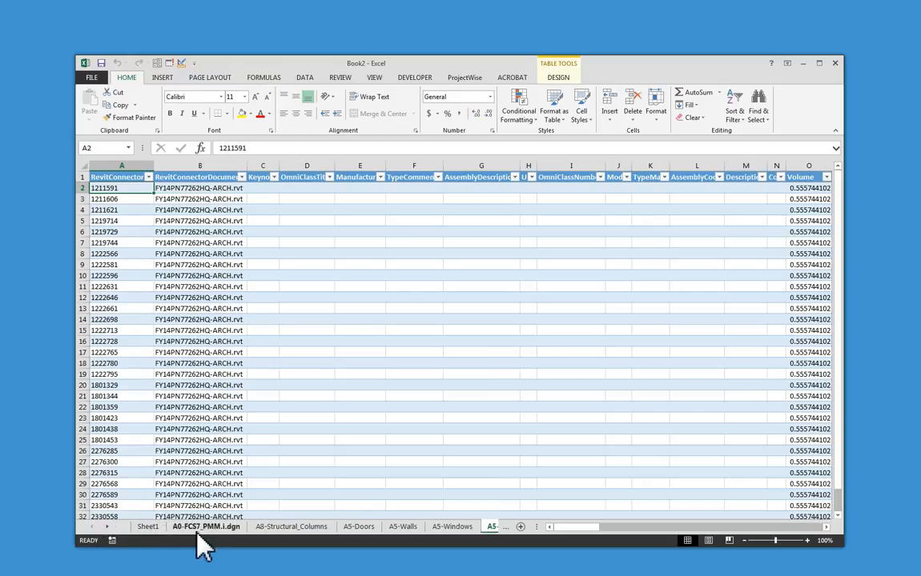
mouse_move(210, 540)
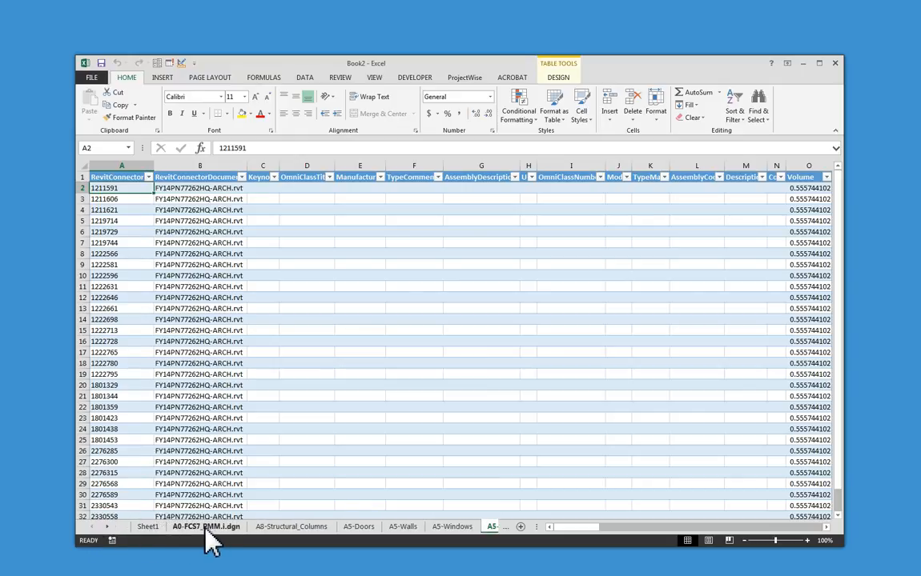
Return to the A0-FCS7_PMM.i.dgn index and point out sources 5 and 8
left_click(206, 526)
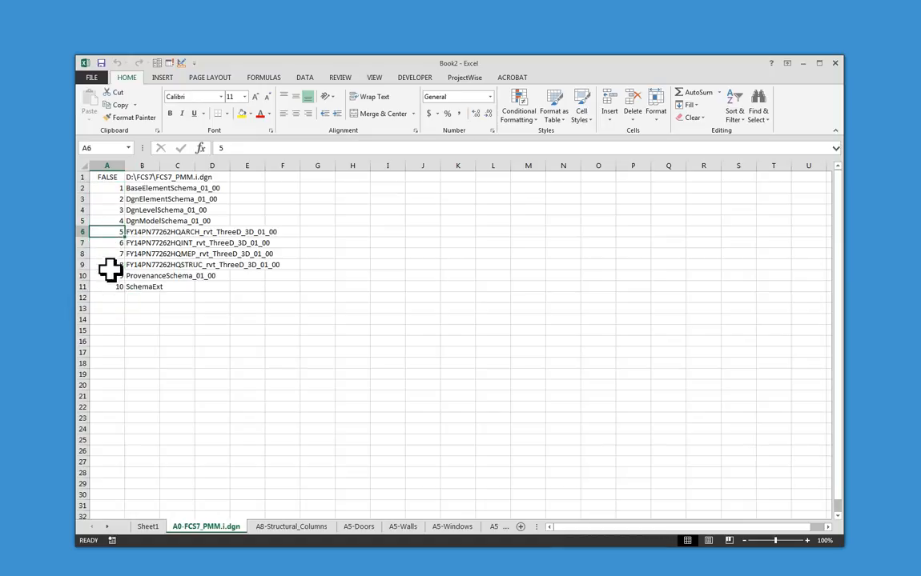
left_click(110, 264)
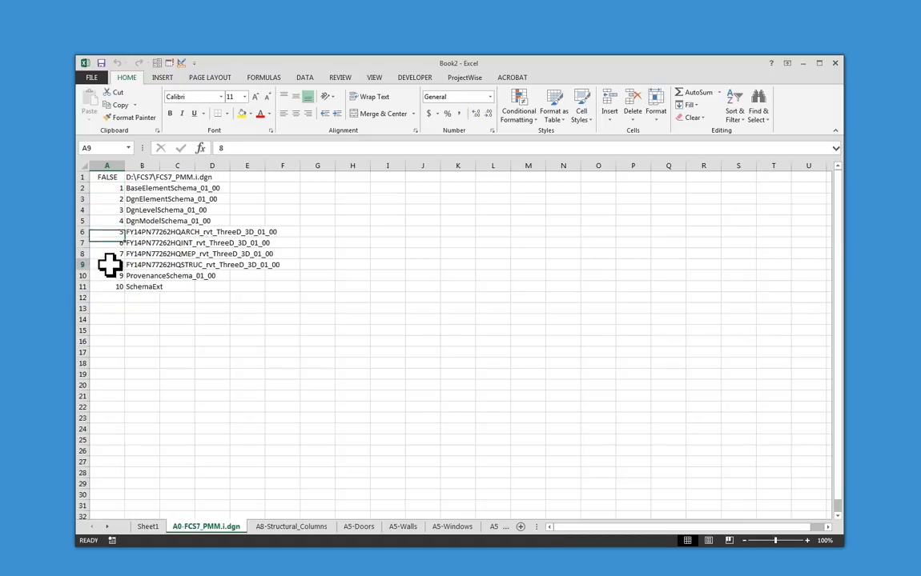
left_click(107, 264)
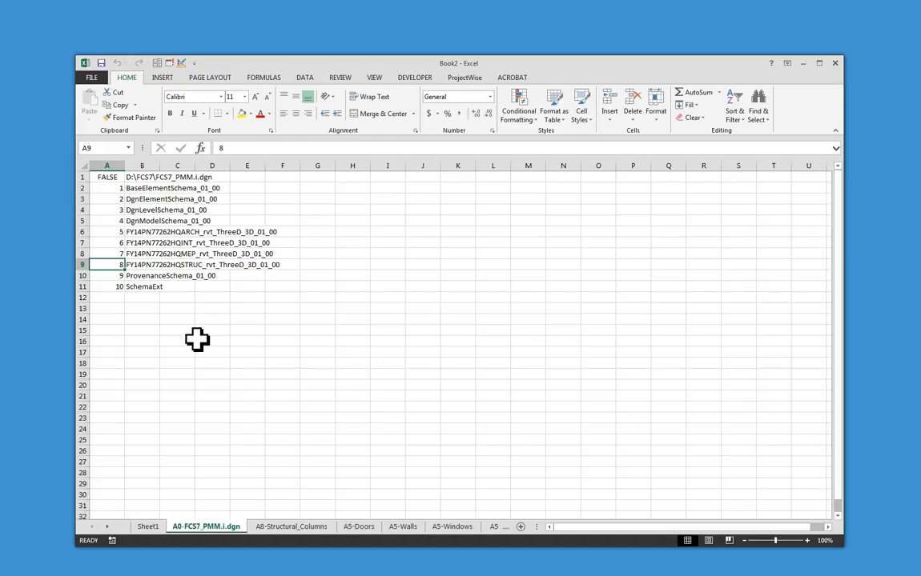
mouse_move(336, 454)
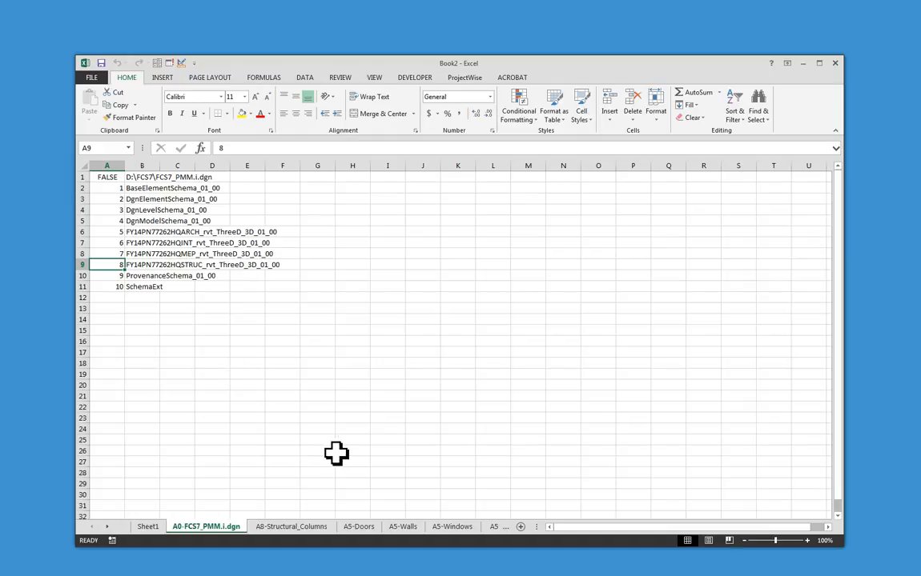
mouse_move(240, 493)
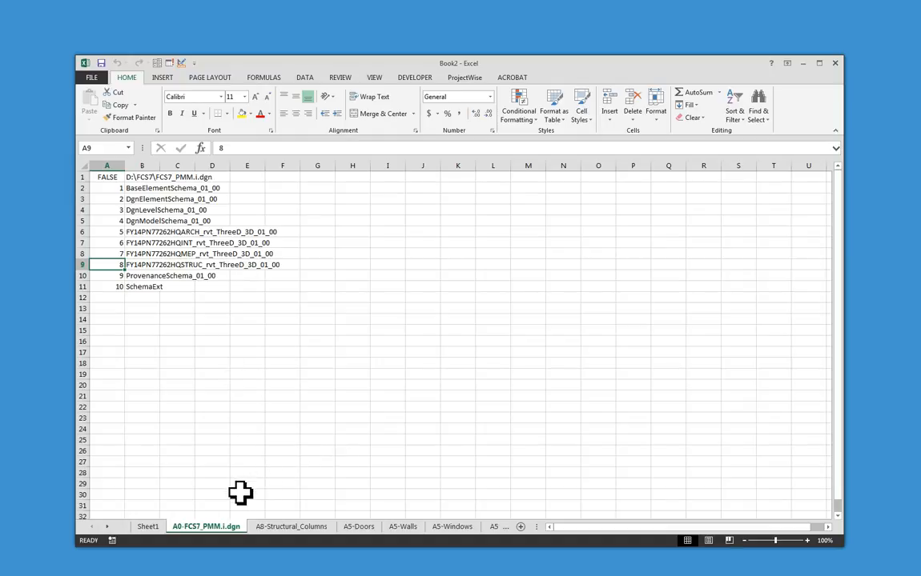
mouse_move(190, 448)
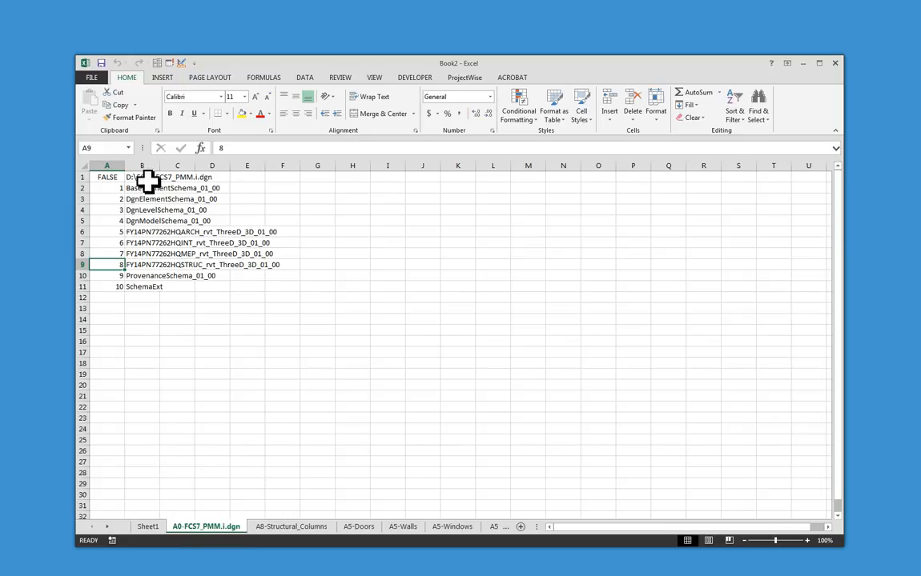
left_click(142, 177)
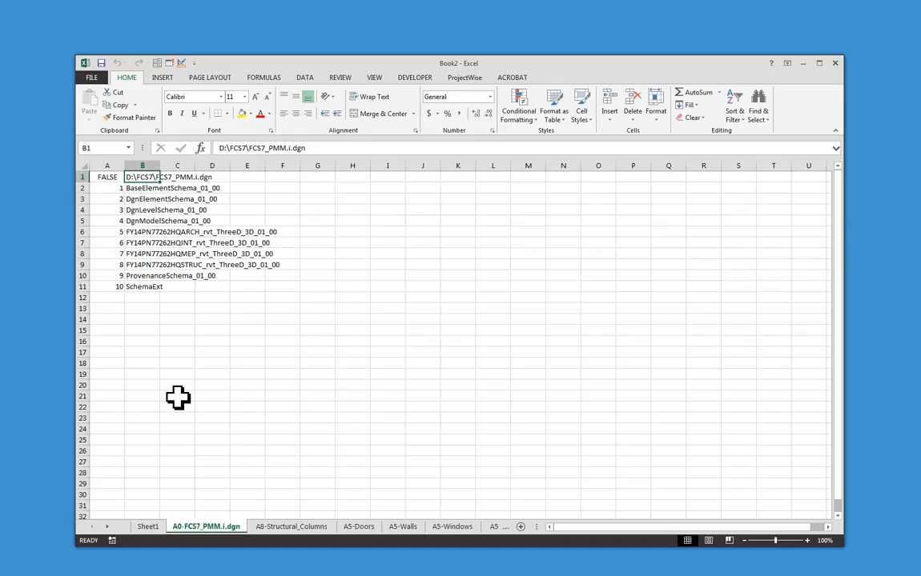
mouse_move(211, 430)
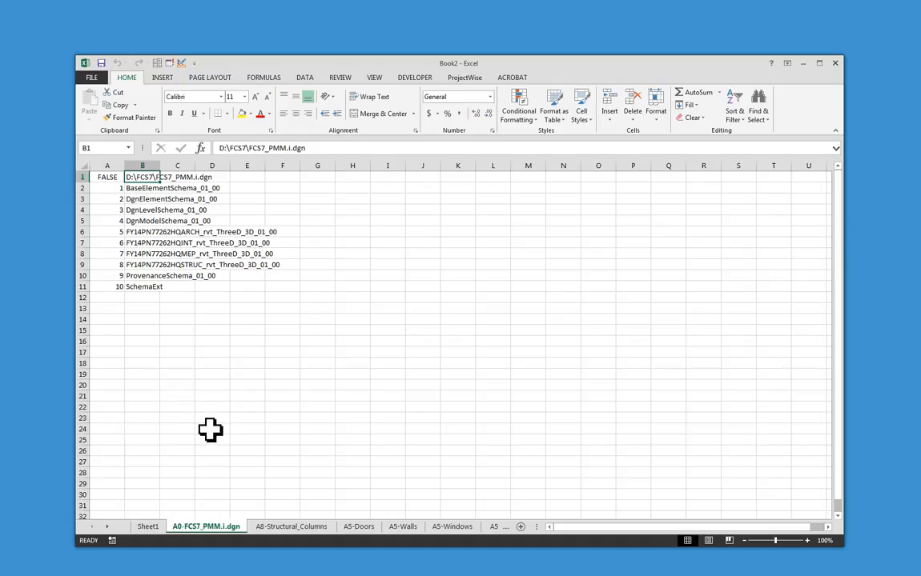
mouse_move(244, 378)
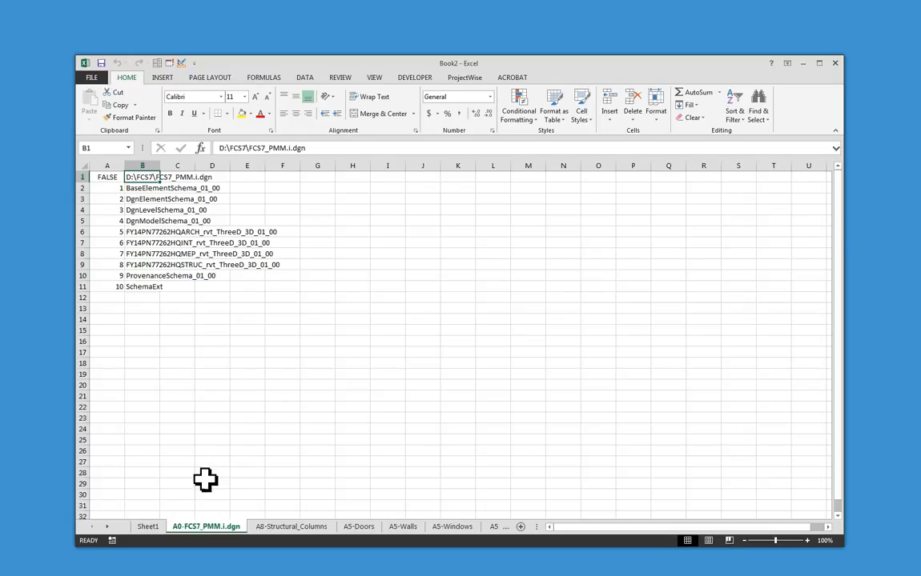
mouse_move(215, 415)
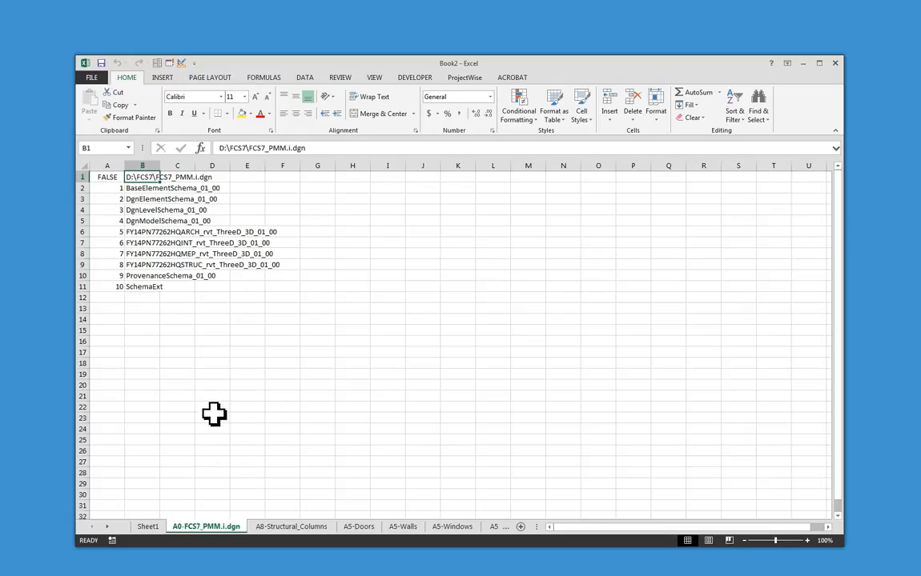